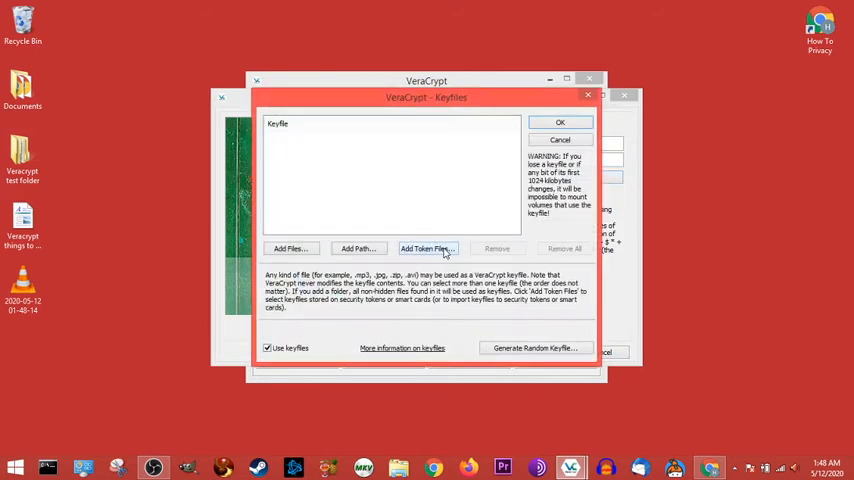
{"action": "left_click", "coordinate": [428, 248]}
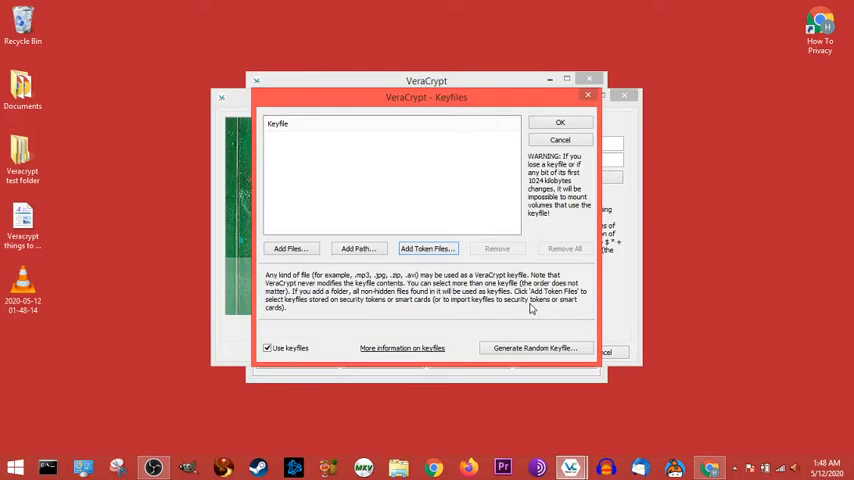
{"action": "mouse_move", "coordinate": [408, 176]}
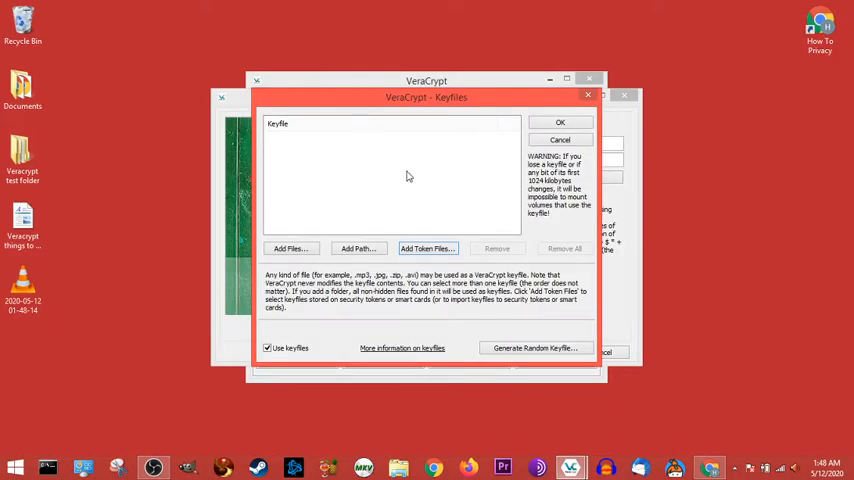
{"action": "mouse_move", "coordinate": [416, 270]}
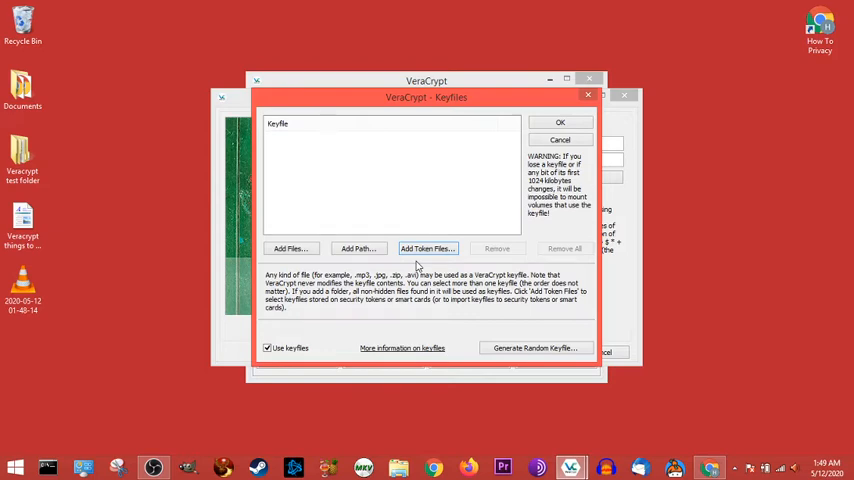
{"action": "mouse_move", "coordinate": [500, 406]}
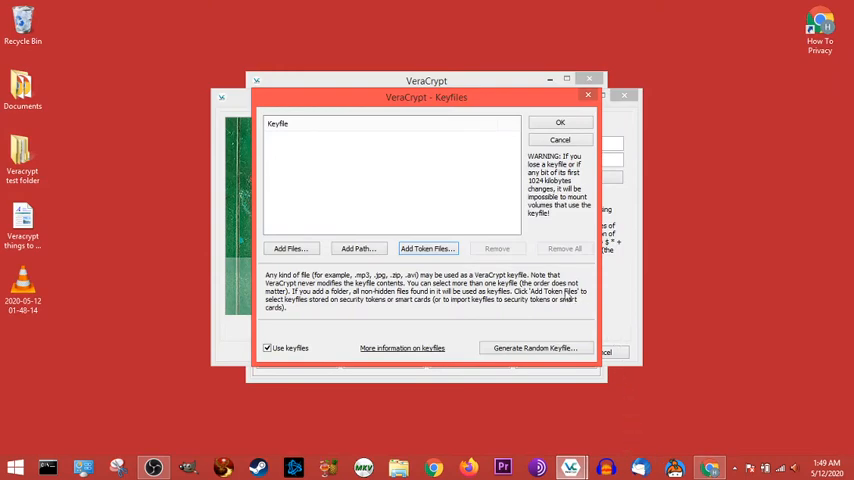
{"action": "mouse_move", "coordinate": [444, 208]}
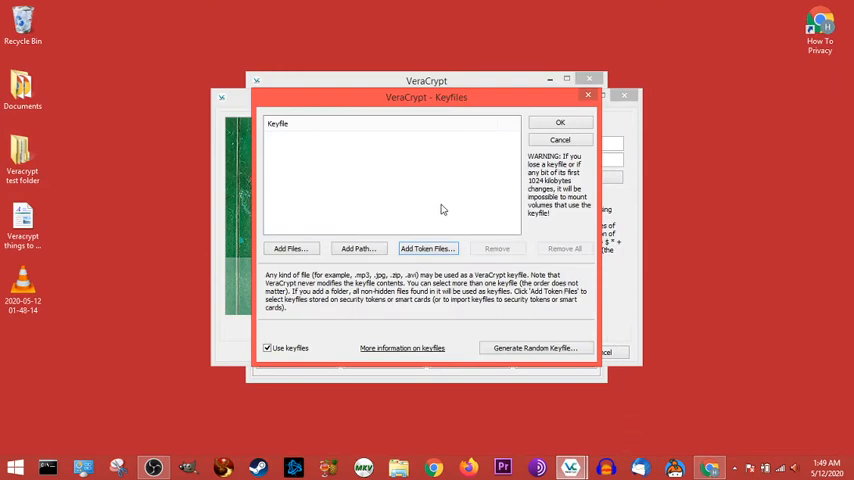
{"action": "mouse_move", "coordinate": [448, 274]}
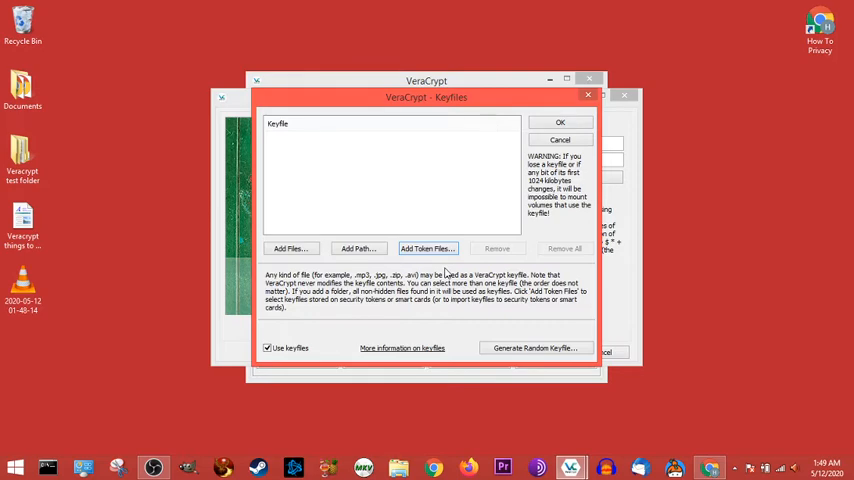